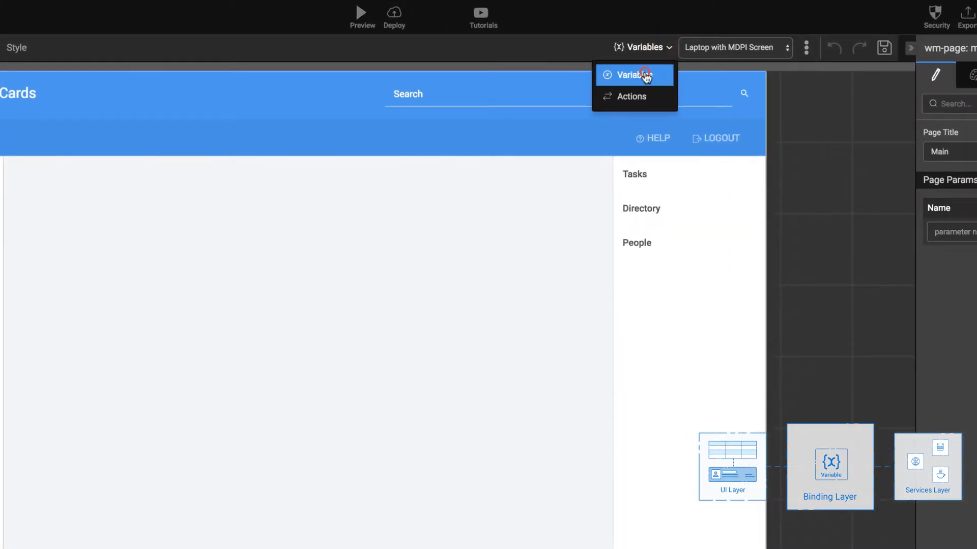
# Create databaseVariable1, a page-scoped read variable on the hrdb Employee table.
pyautogui.click(633, 75)
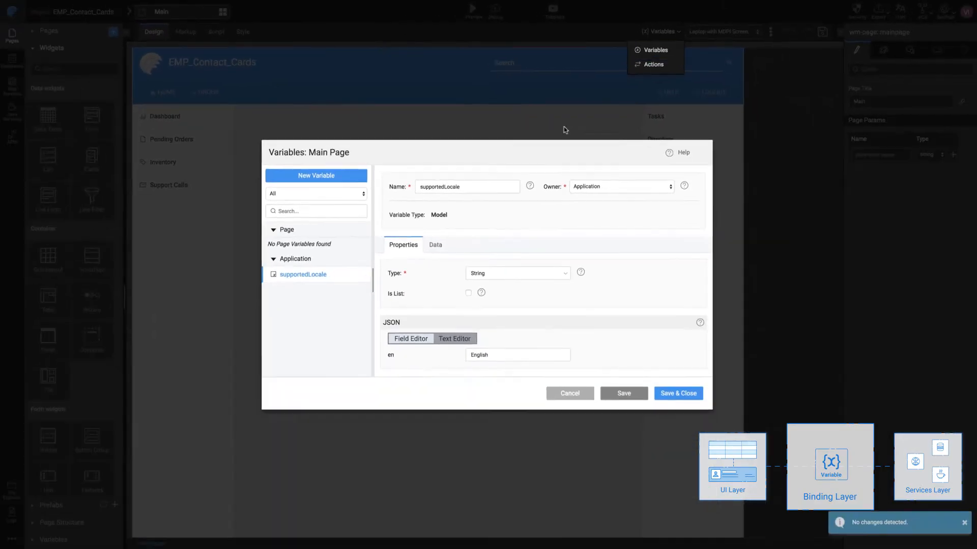
pyautogui.click(315, 175)
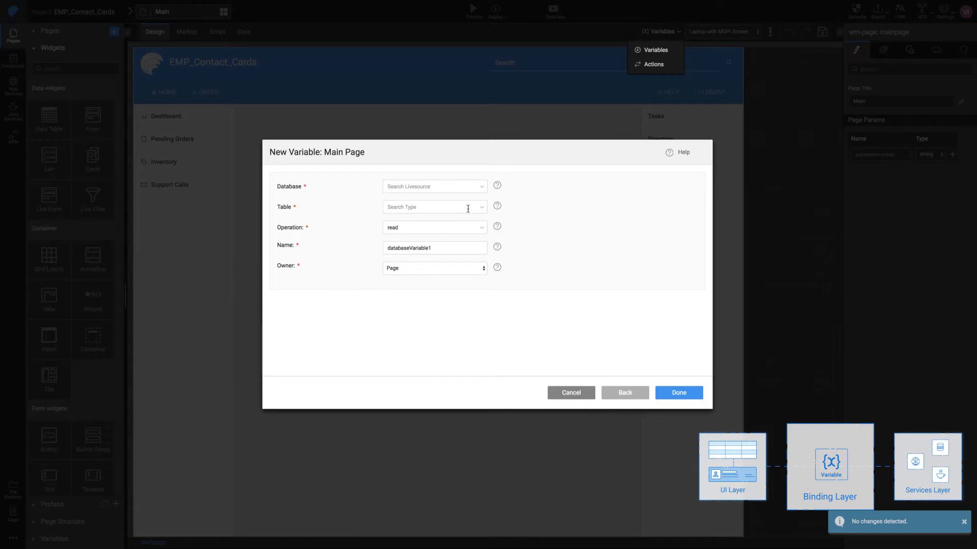
pyautogui.click(434, 207)
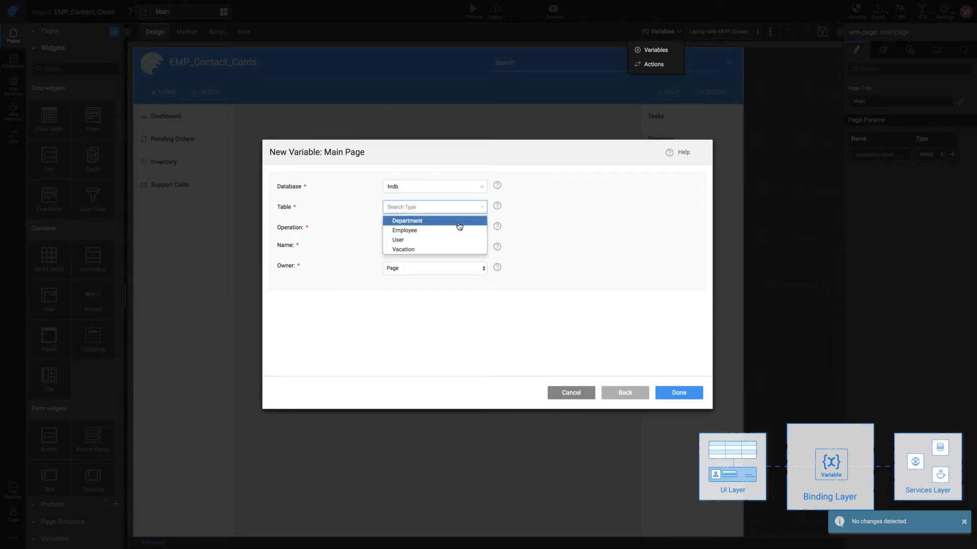
pyautogui.click(403, 230)
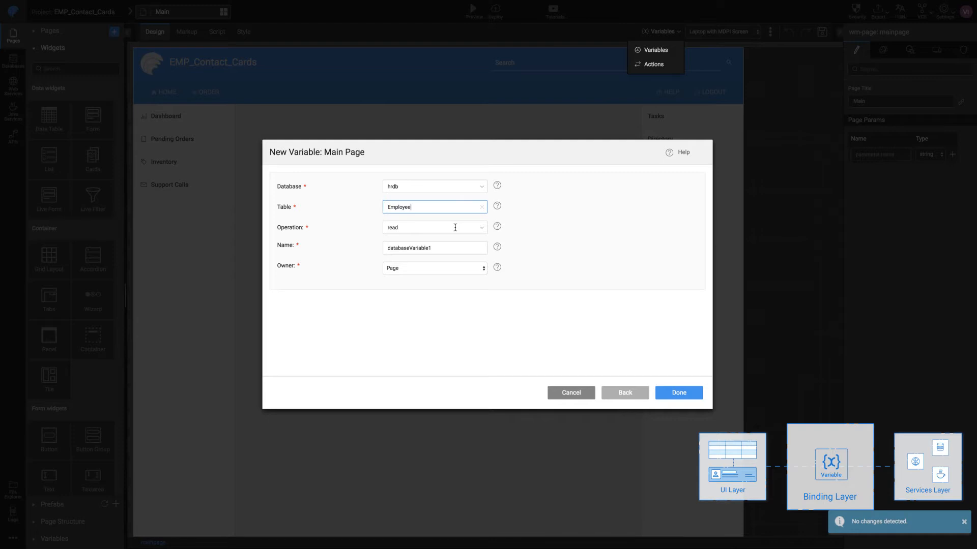
pyautogui.click(677, 392)
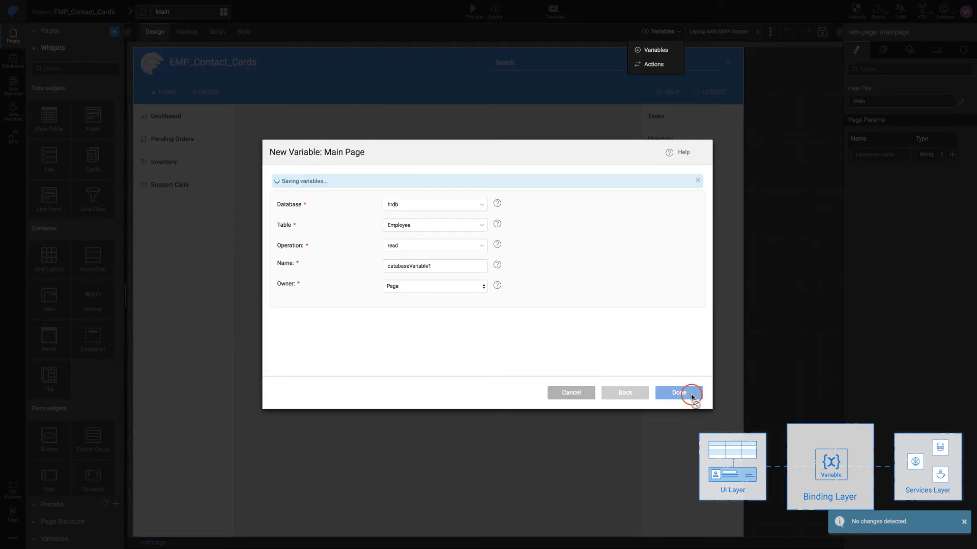
# Set databaseVariable1 to fetch 9 records per request, then save and close the window.
pyautogui.click(678, 392)
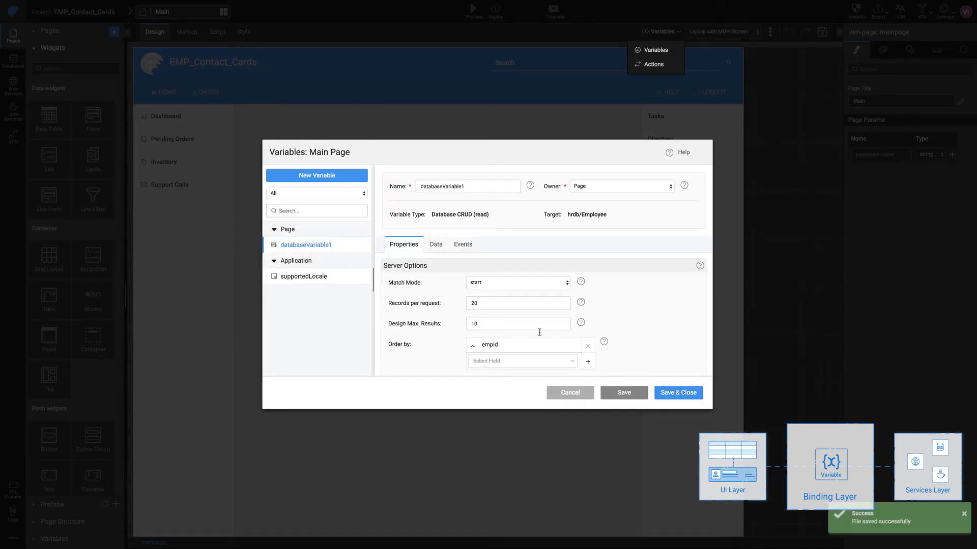
pyautogui.click(517, 304)
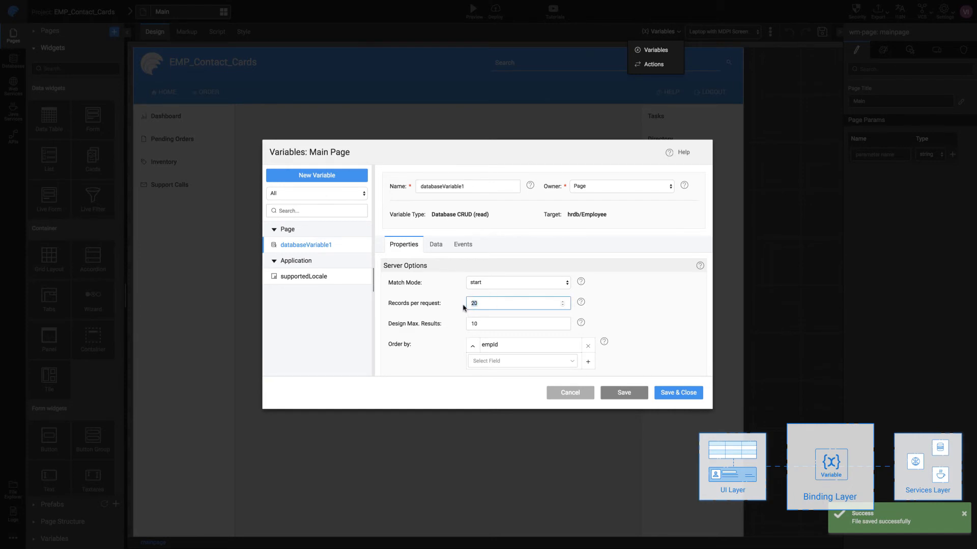
pyautogui.write('9')
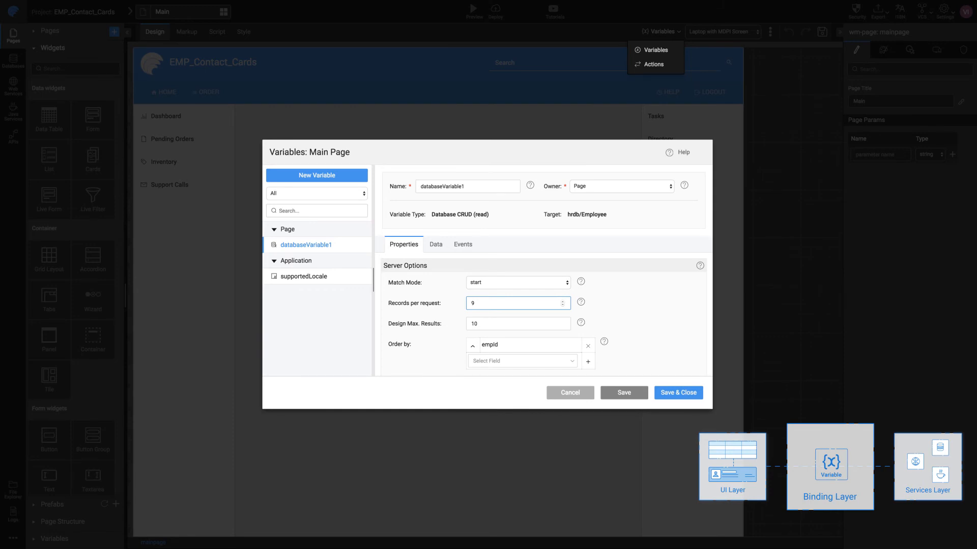
pyautogui.moveTo(678, 393)
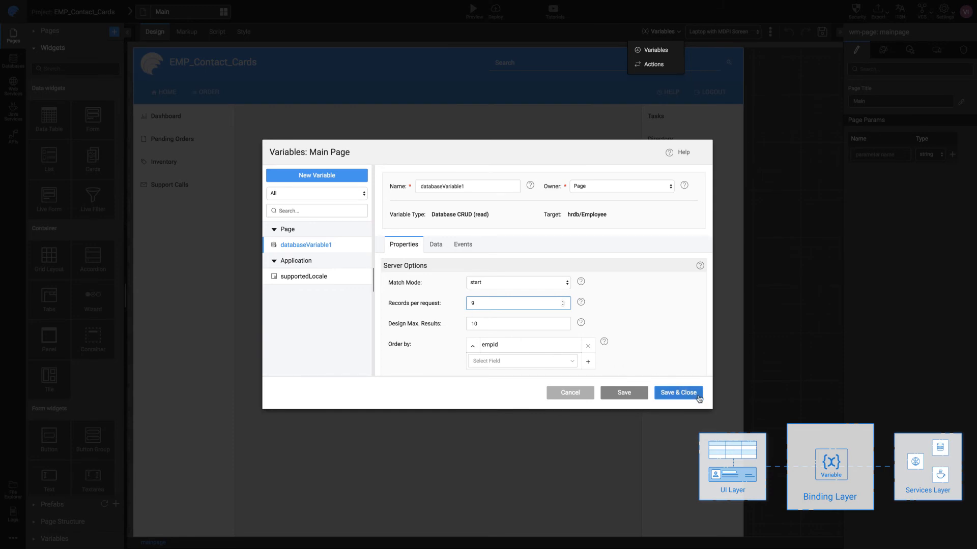
pyautogui.click(678, 392)
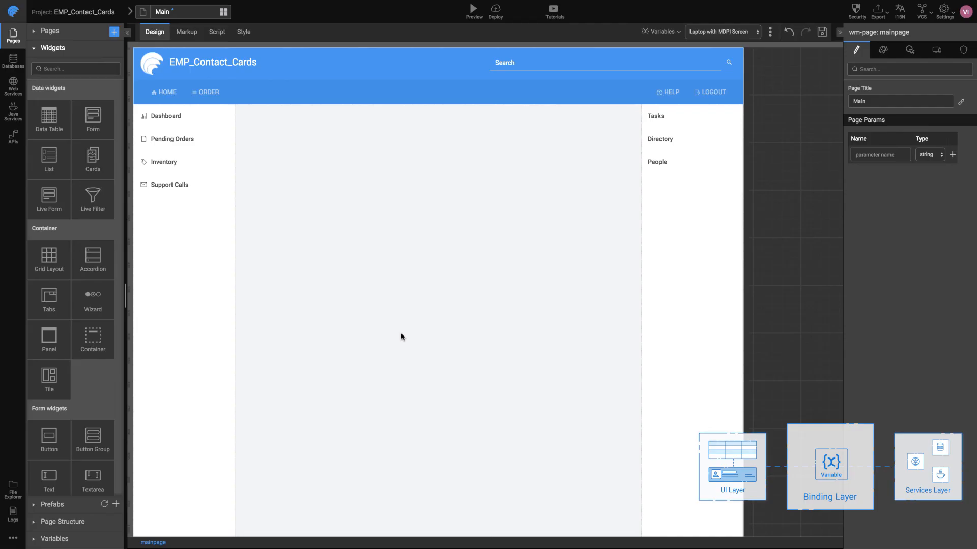